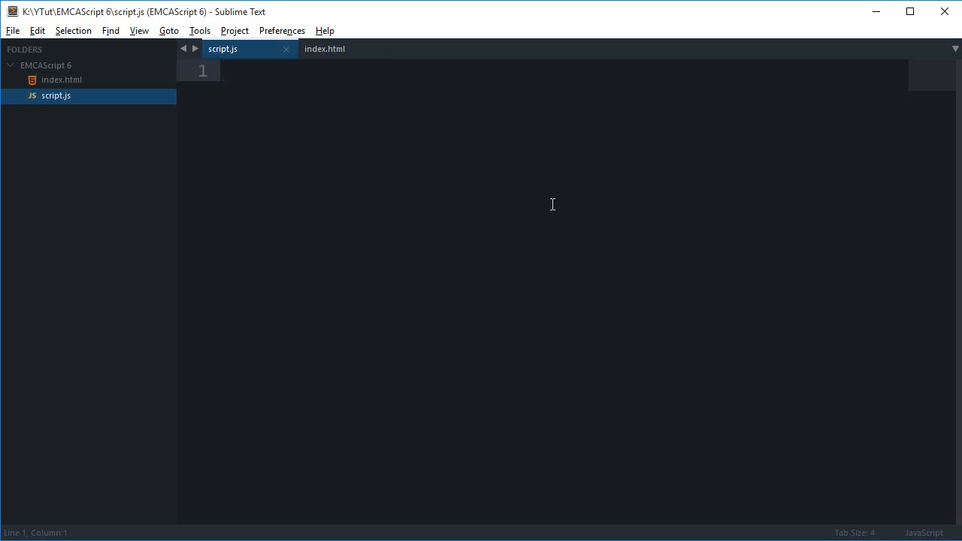
{"action": "mouse_move", "coordinate": [508, 214]}
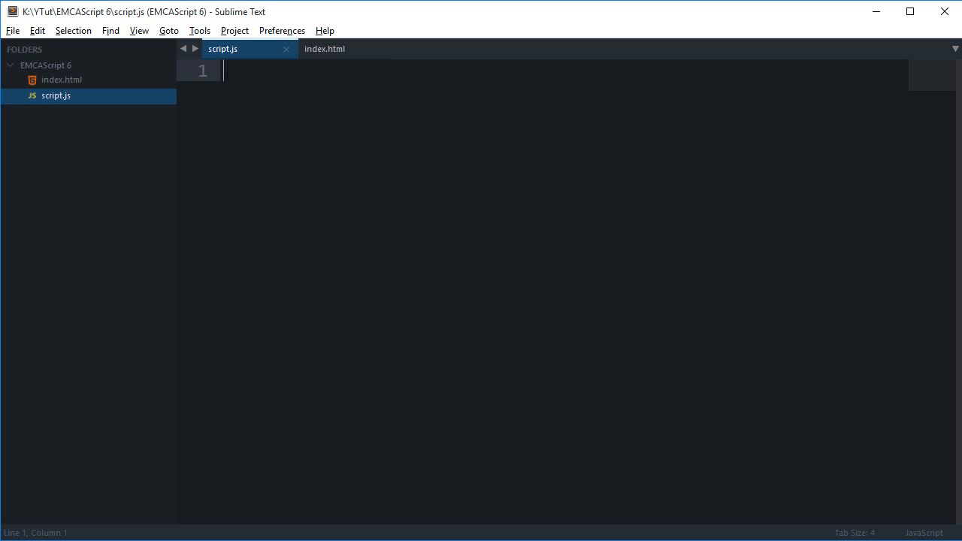
{"action": "mouse_move", "coordinate": [740, 201]}
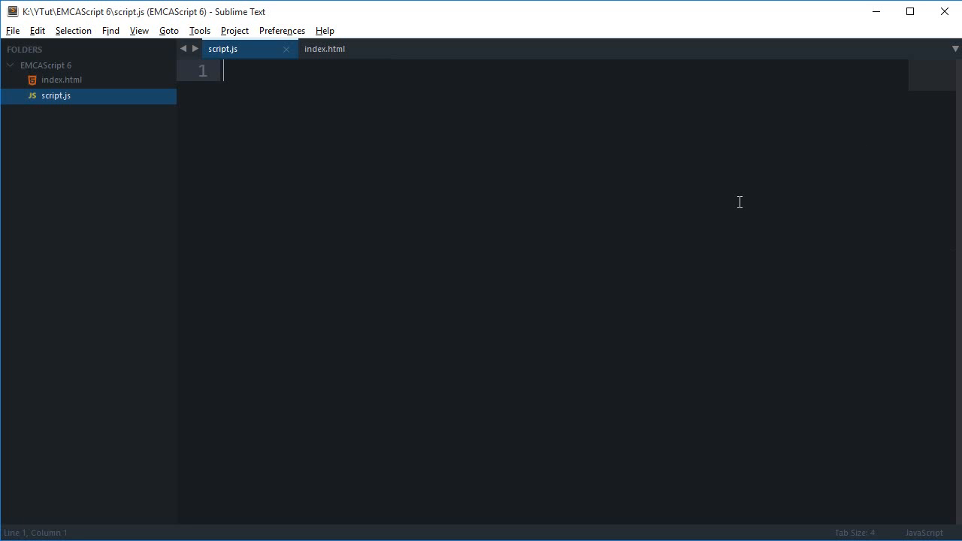
Step: Declare function myFunction(arg1, arg2) { } in script.js and save the file
{"action": "type", "text": "function"}
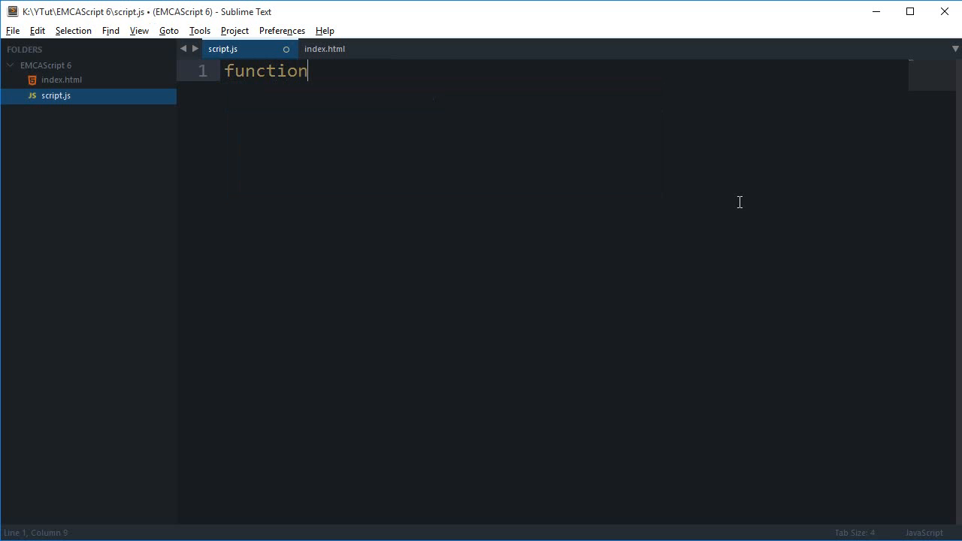
{"action": "type", "text": "f"}
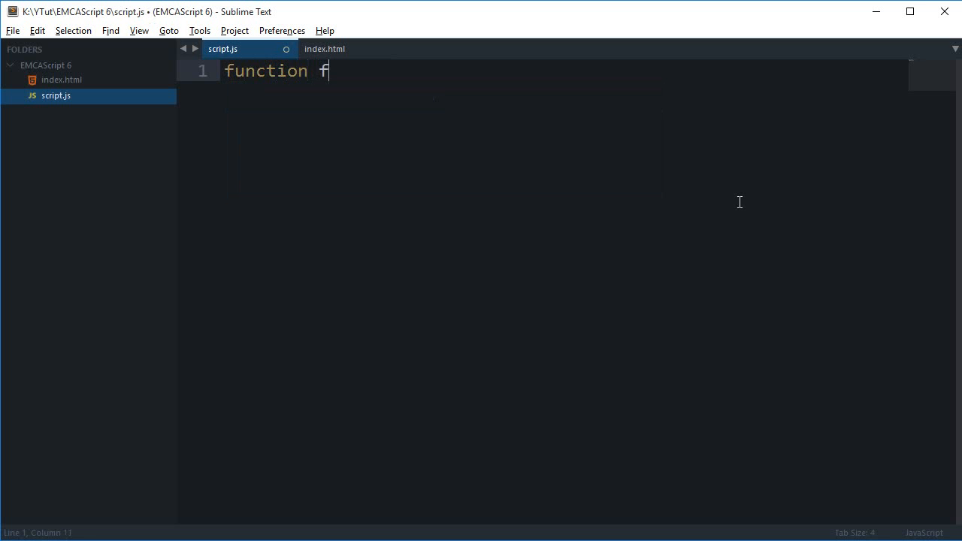
{"action": "type", "text": "yFuncti"}
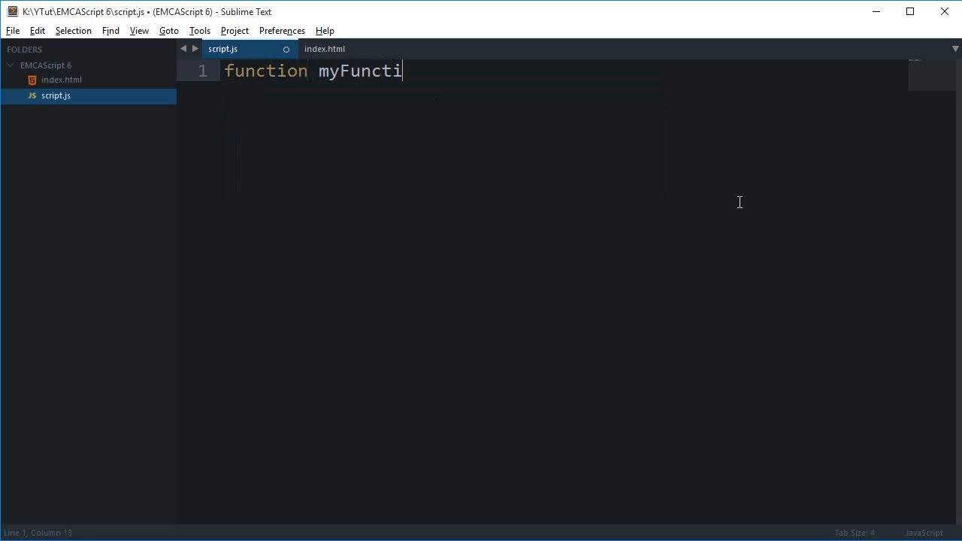
{"action": "type", "text": "on(agr,"}
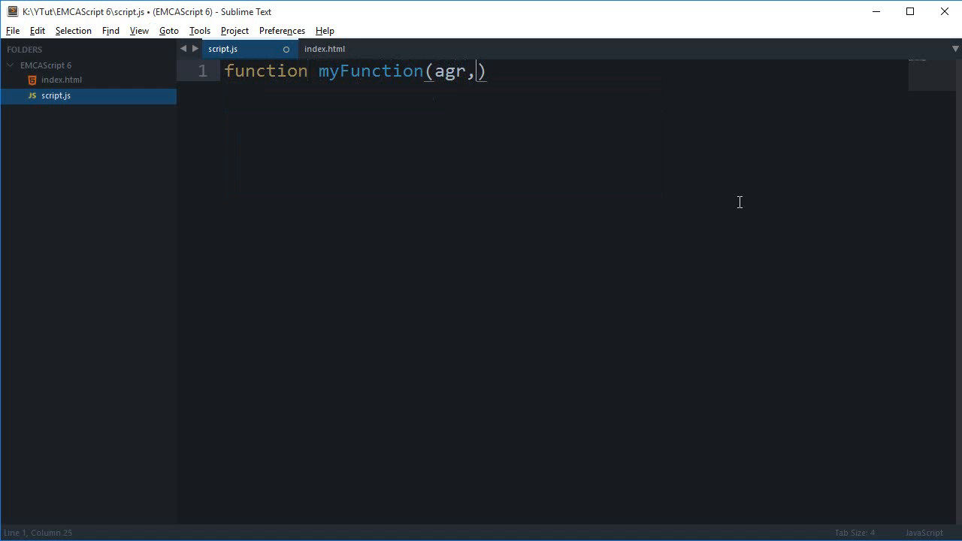
{"action": "type", "text": "arg1"}
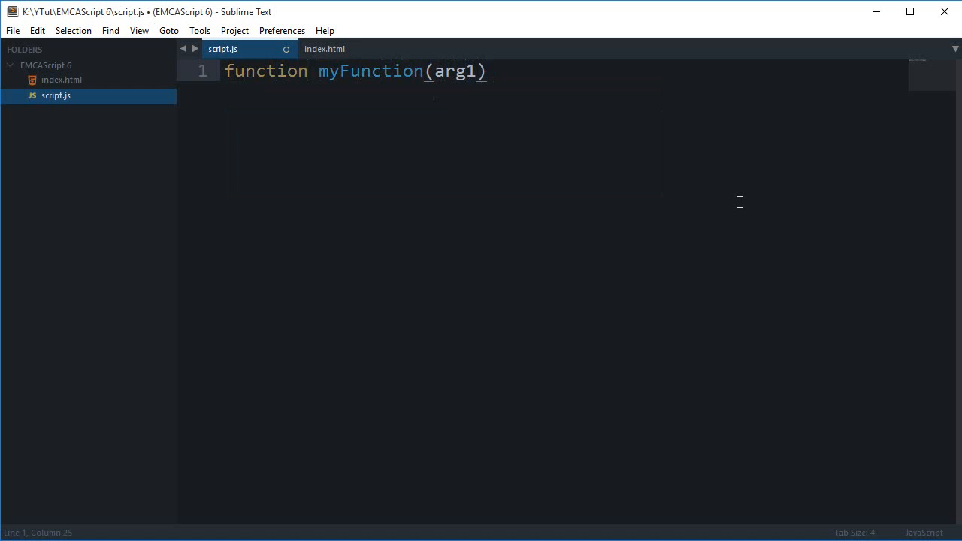
{"action": "type", "text": ", arg2) {"}
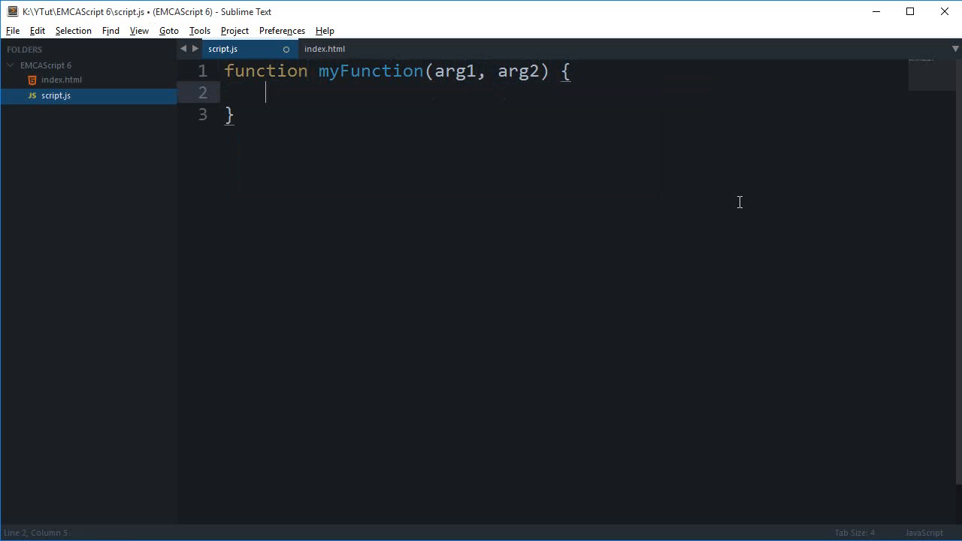
{"action": "key", "text": "ctrl+s"}
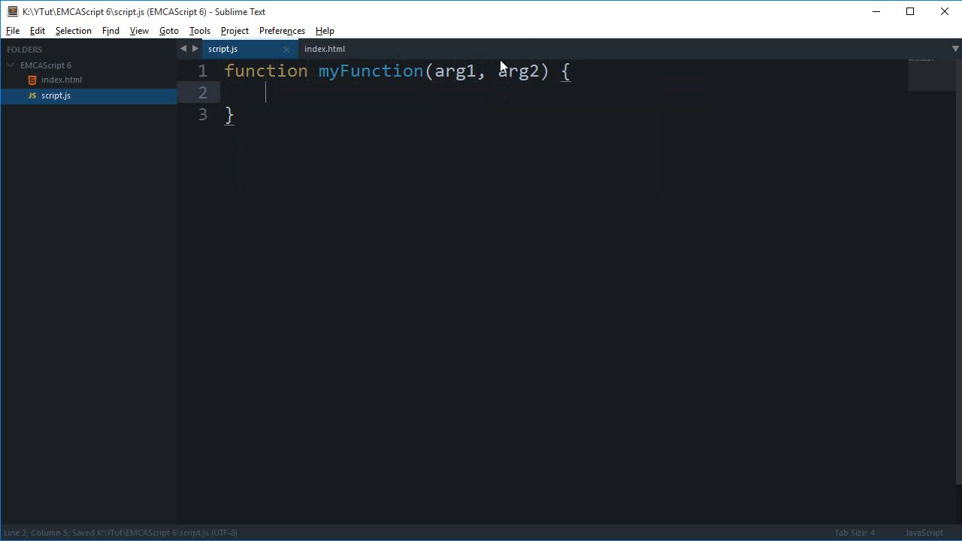
Step: Draft an if(arg1 == undefined) { } check with a placeholder body inside the function
{"action": "double_click", "coordinate": [460, 71]}
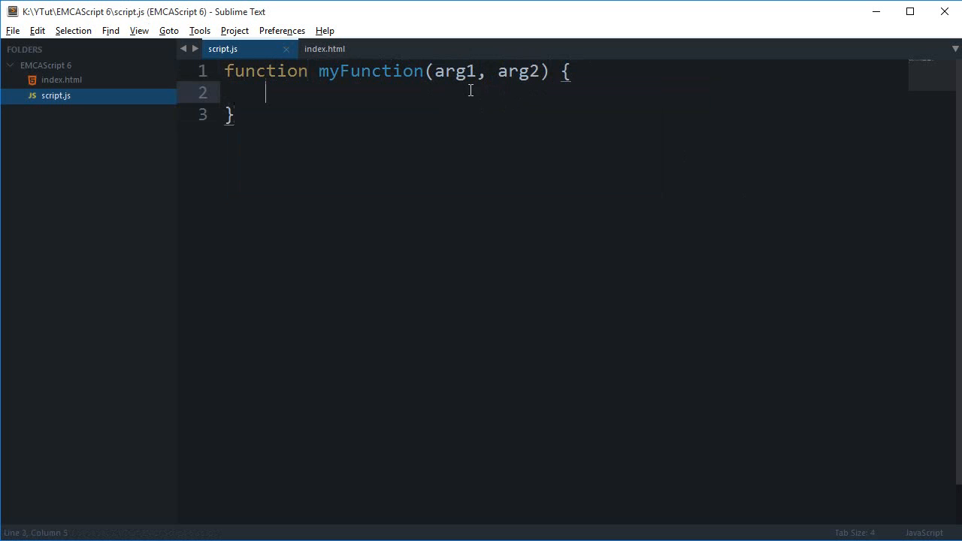
{"action": "type", "text": "if(arg1 =="}
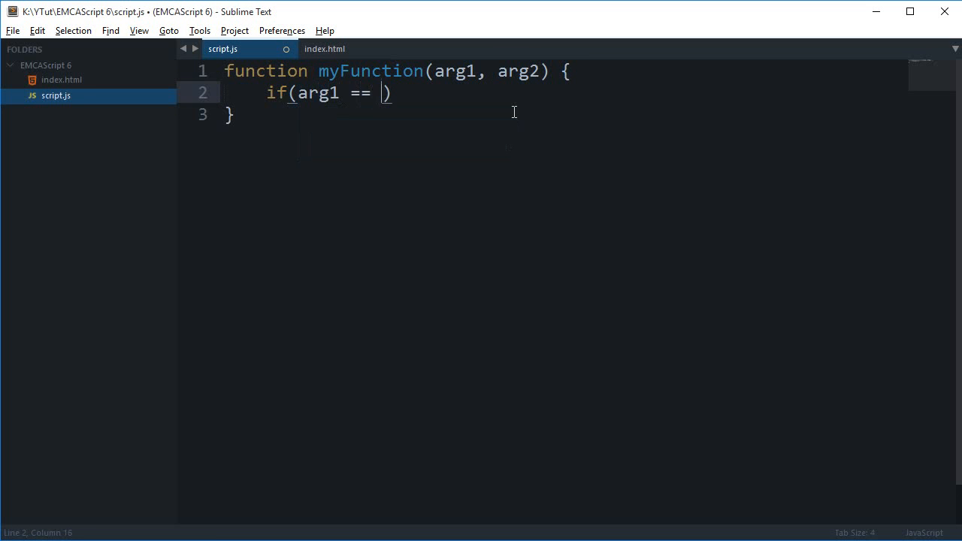
{"action": "type", "text": "undefined"}
{"action": "type", "text": "..."}
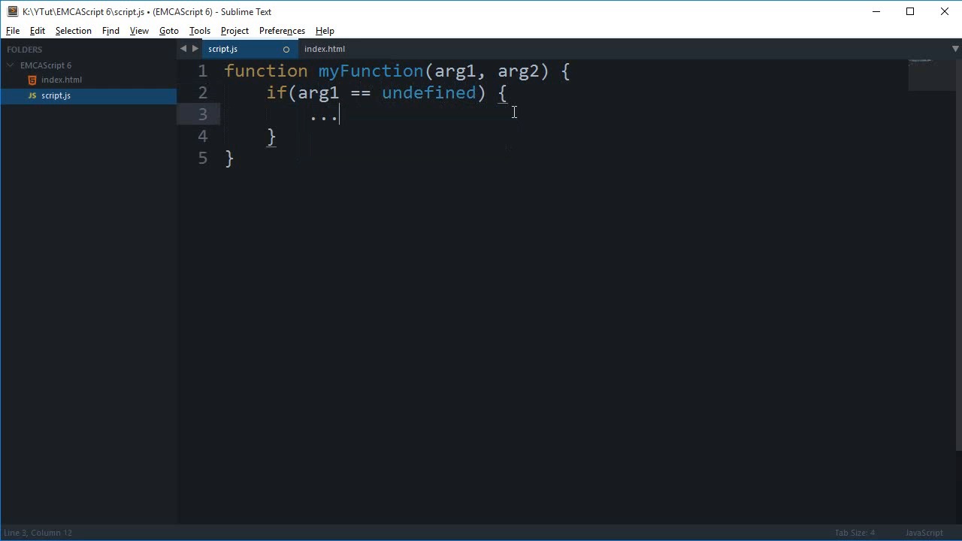
{"action": "type", "text": "///"}
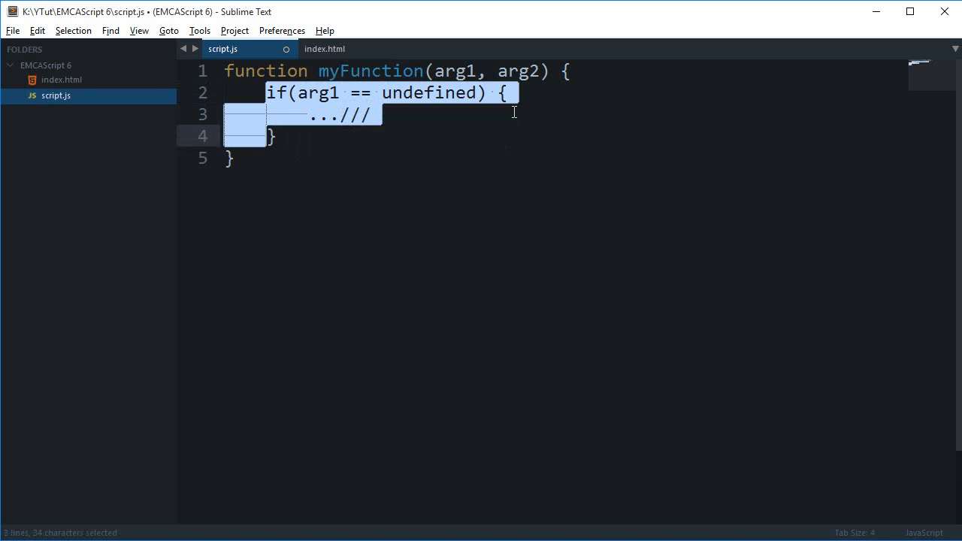
Step: Log console.log(arguments) and set arg2 = 100 when arg2 is undefined
{"action": "type", "text": "console.l"}
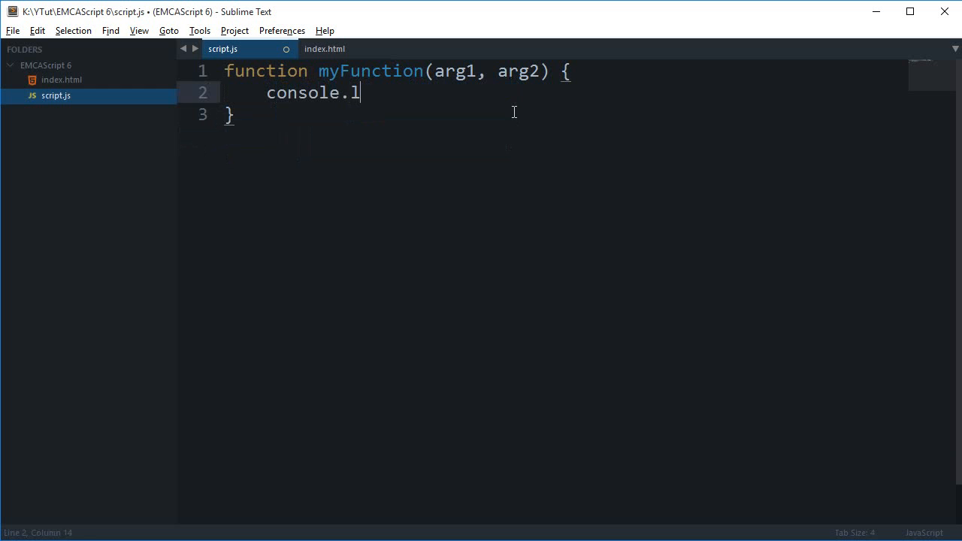
{"action": "type", "text": "og(arguments);"}
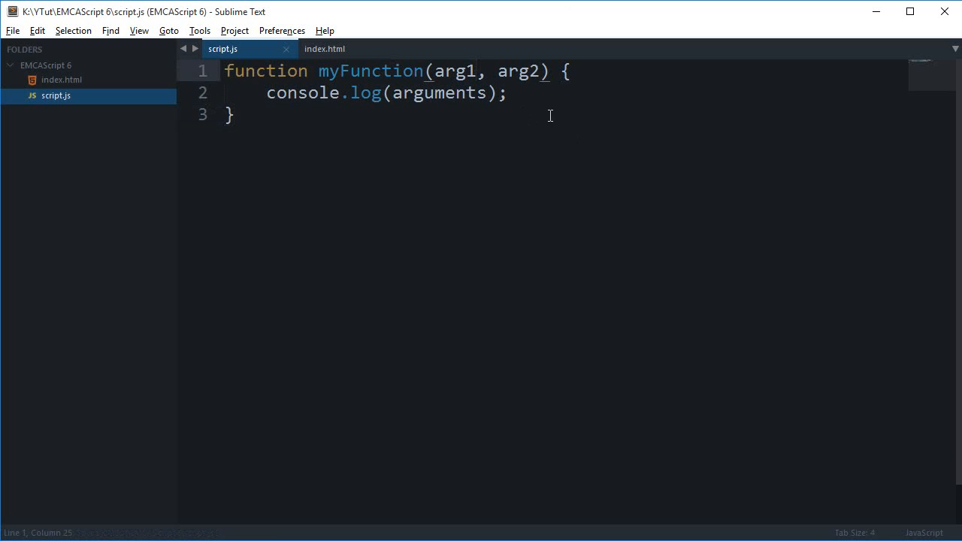
{"action": "type", "text": "if(arg1 == un"}
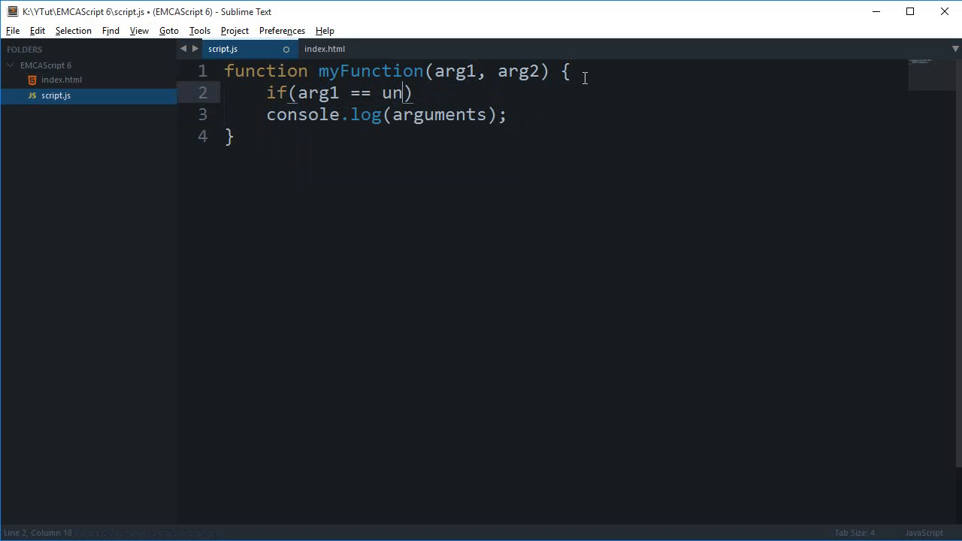
{"action": "type", "text": "defined"}
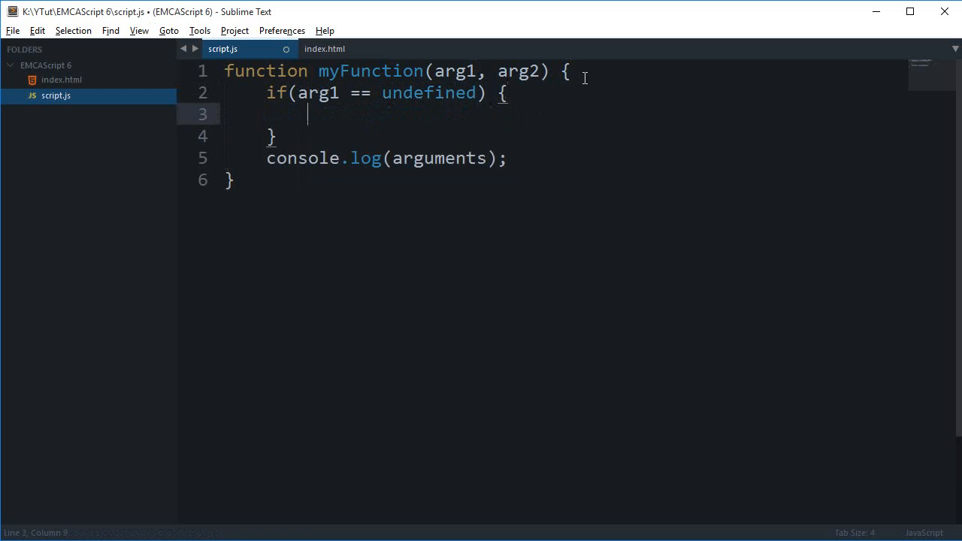
{"action": "type", "text": "arg1 = 100;"}
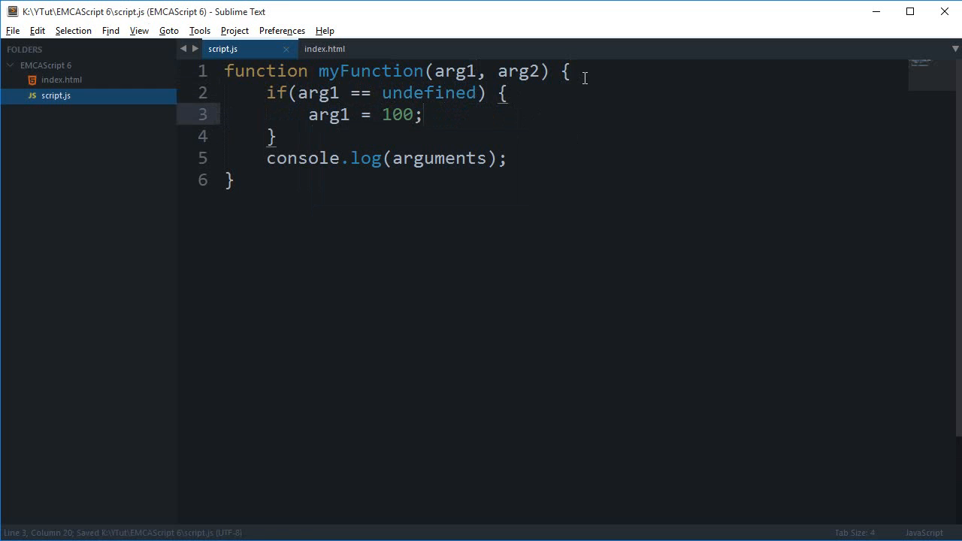
{"action": "left_click", "coordinate": [235, 181]}
{"action": "type", "text": "2"}
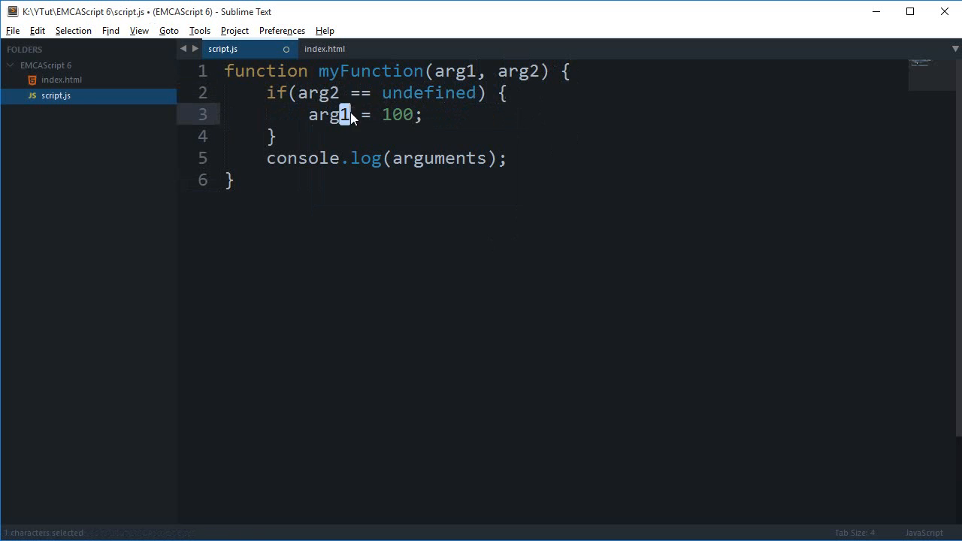
Step: Add the call myFunction(50); below the function
{"action": "type", "text": "myFunction(100"}
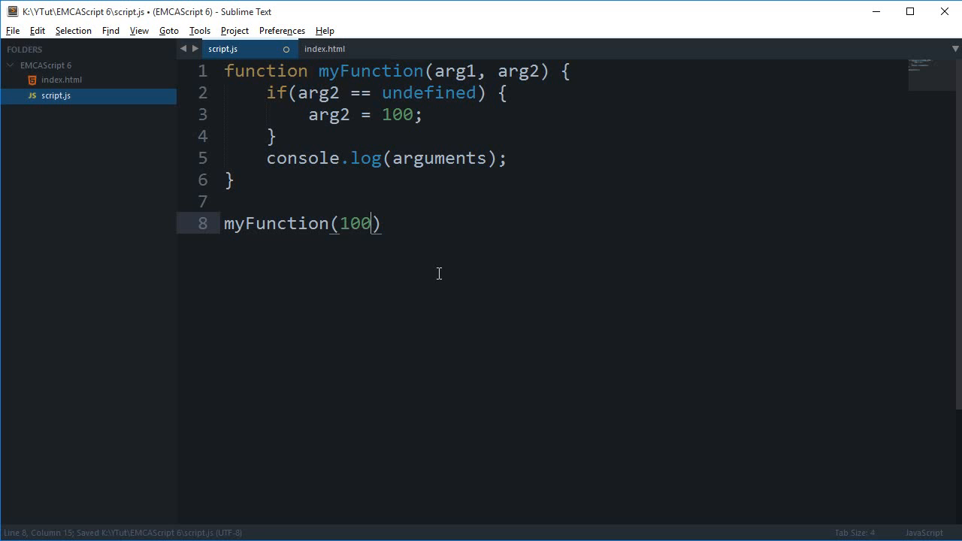
{"action": "type", "text": ";"}
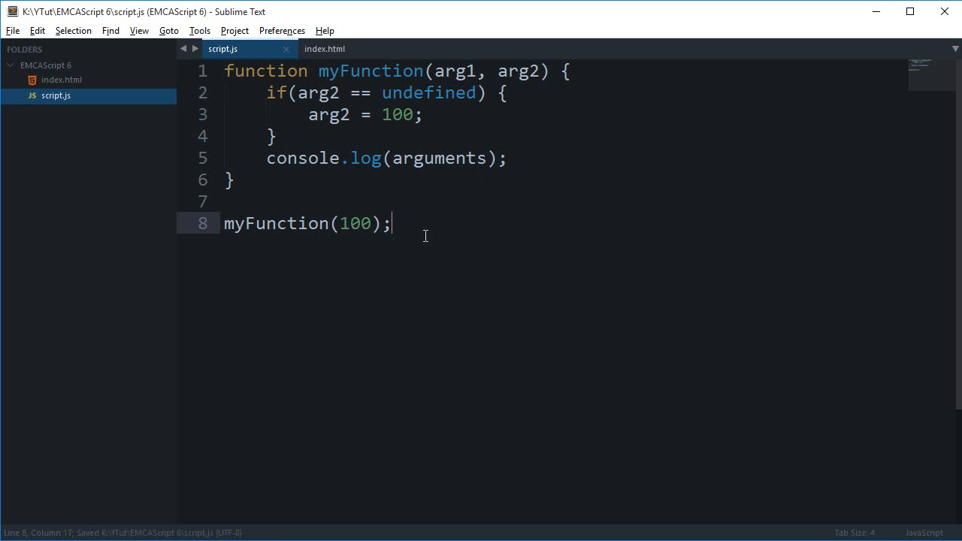
{"action": "left_click", "coordinate": [347, 222]}
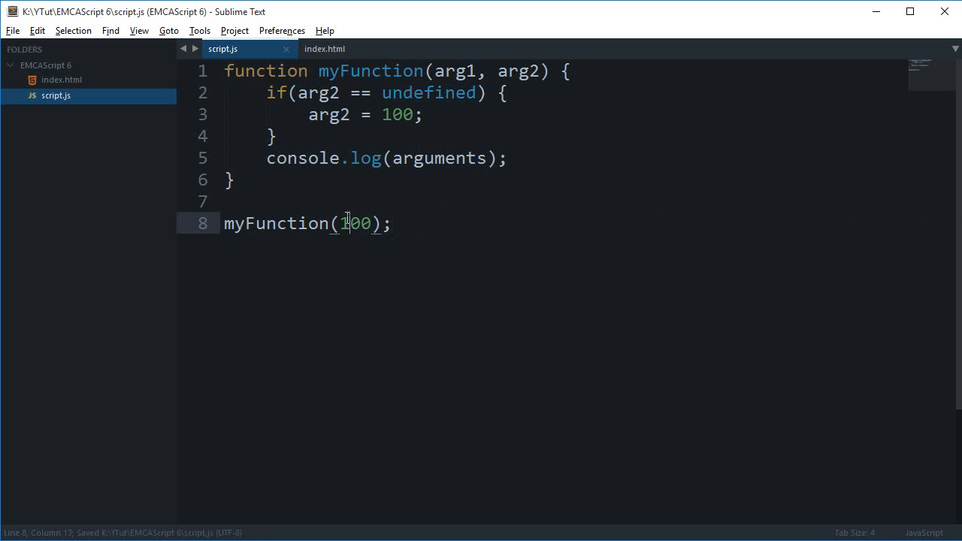
{"action": "type", "text": "50"}
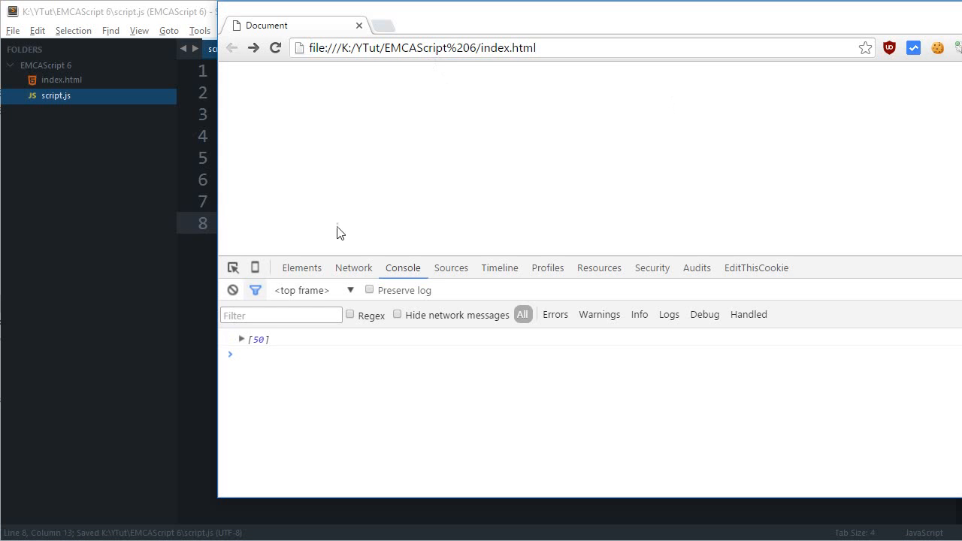
Step: Expand the logged arguments object in the Chrome console to confirm it holds only 50
{"action": "left_click", "coordinate": [241, 340]}
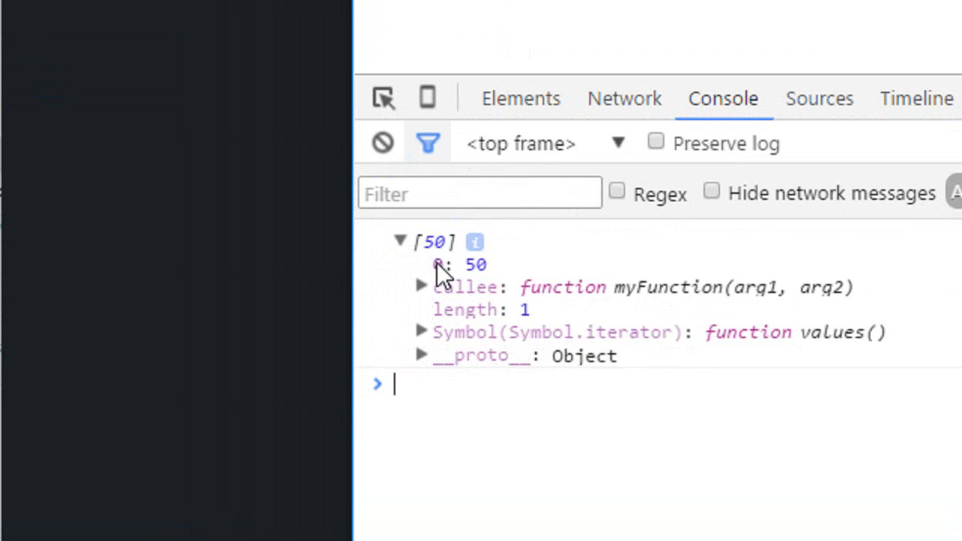
{"action": "left_click", "coordinate": [400, 241]}
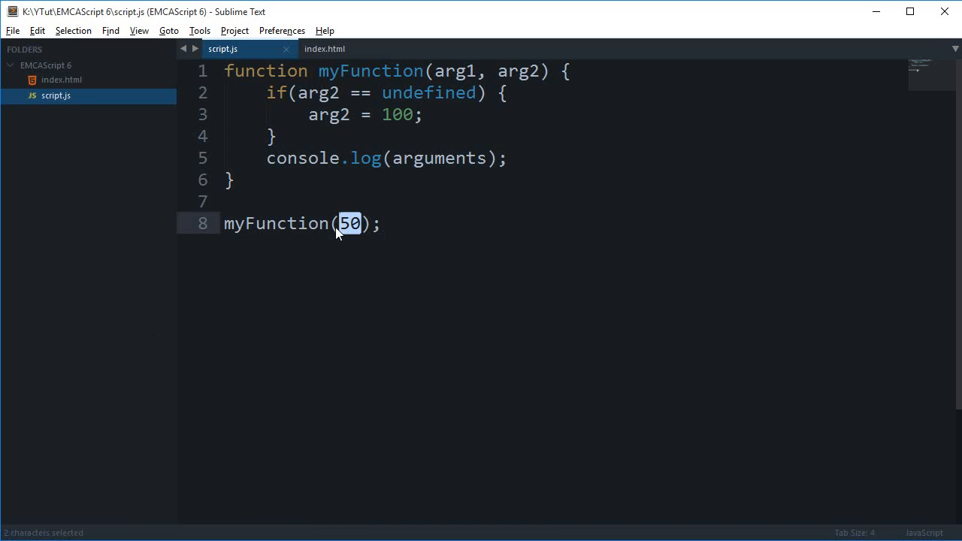
Step: Delete the undefined-check block and give arg2 a default value of 100 in the parameter list
{"action": "double_click", "coordinate": [439, 158]}
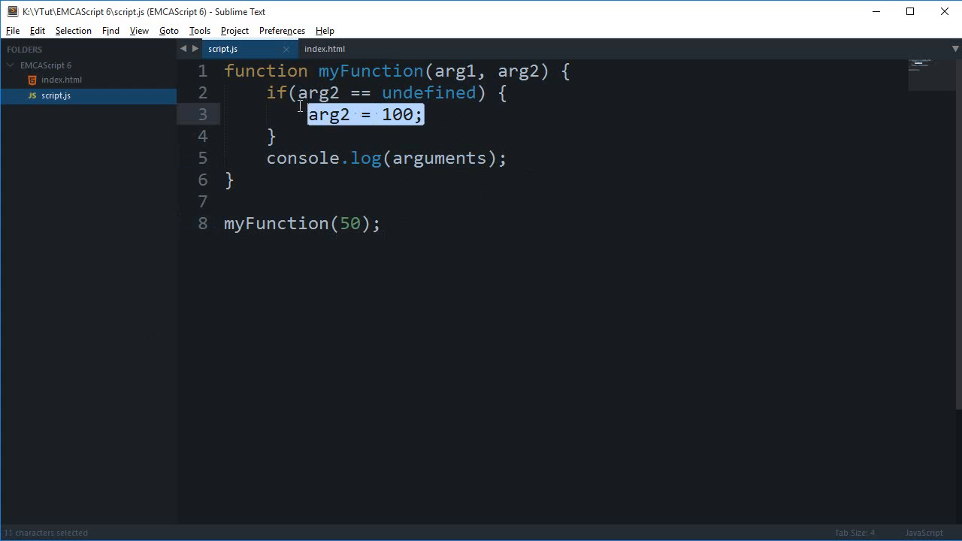
{"action": "mouse_move", "coordinate": [457, 119]}
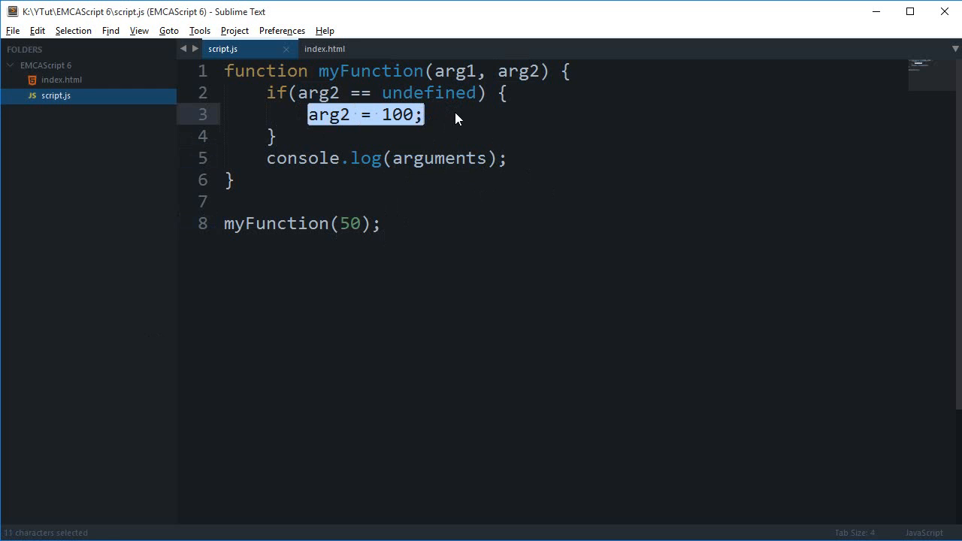
{"action": "left_click", "coordinate": [278, 136]}
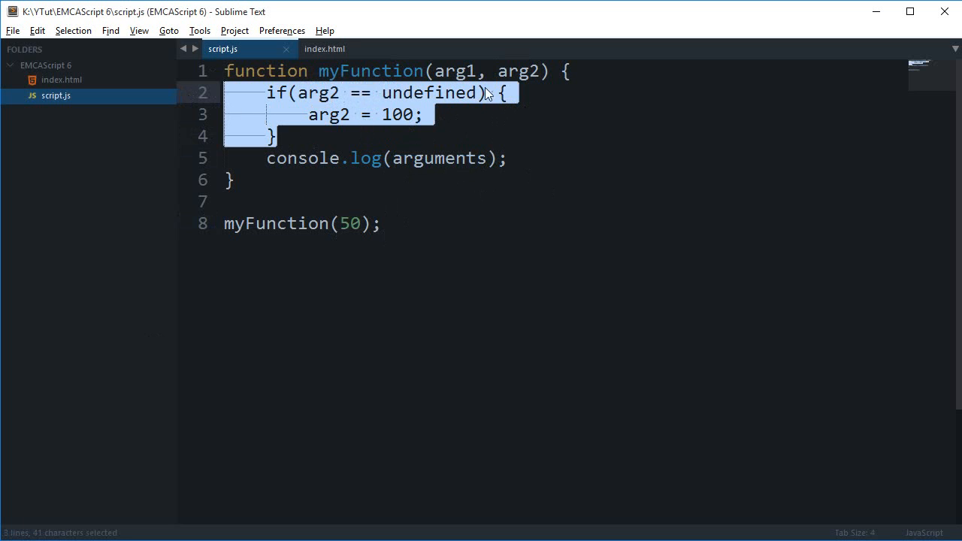
{"action": "key", "text": "Delete"}
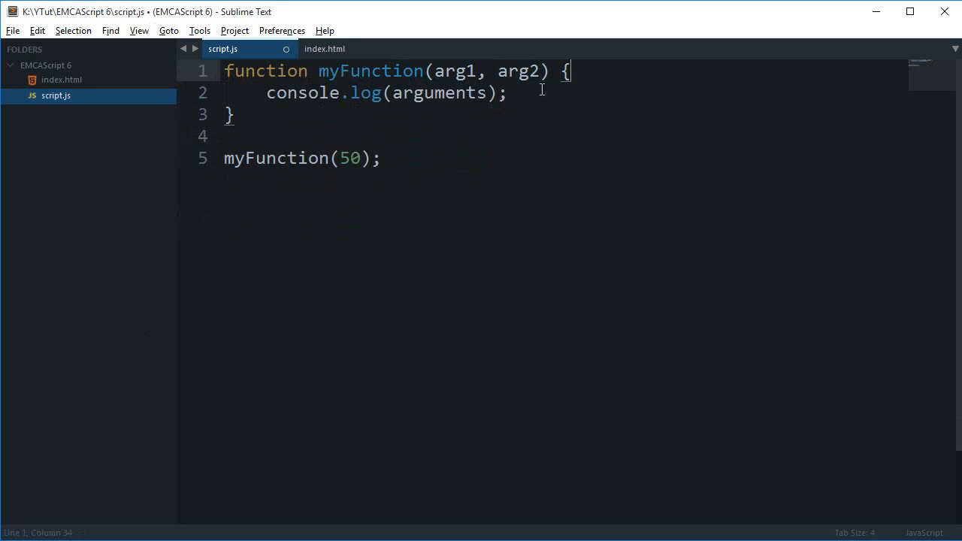
{"action": "type", "text": "= 0"}
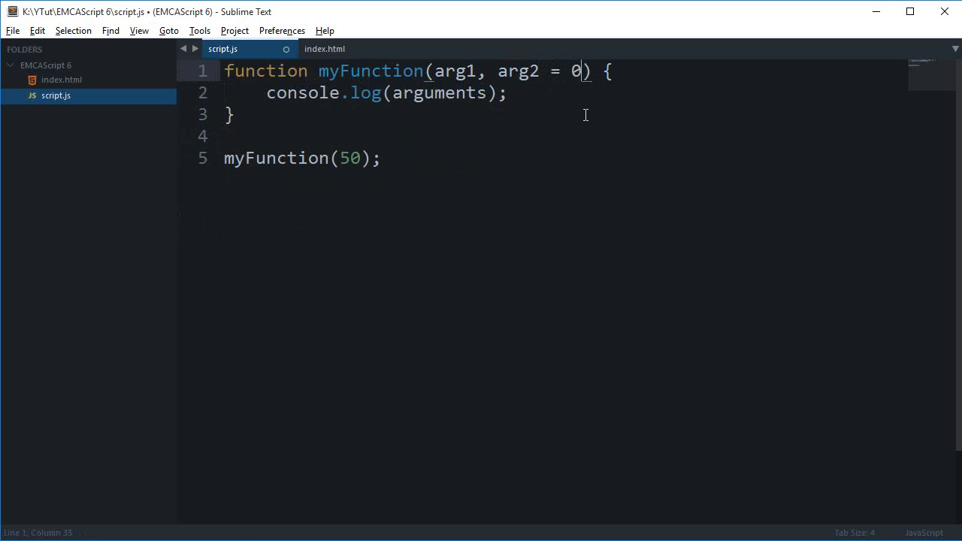
{"action": "type", "text": "10"}
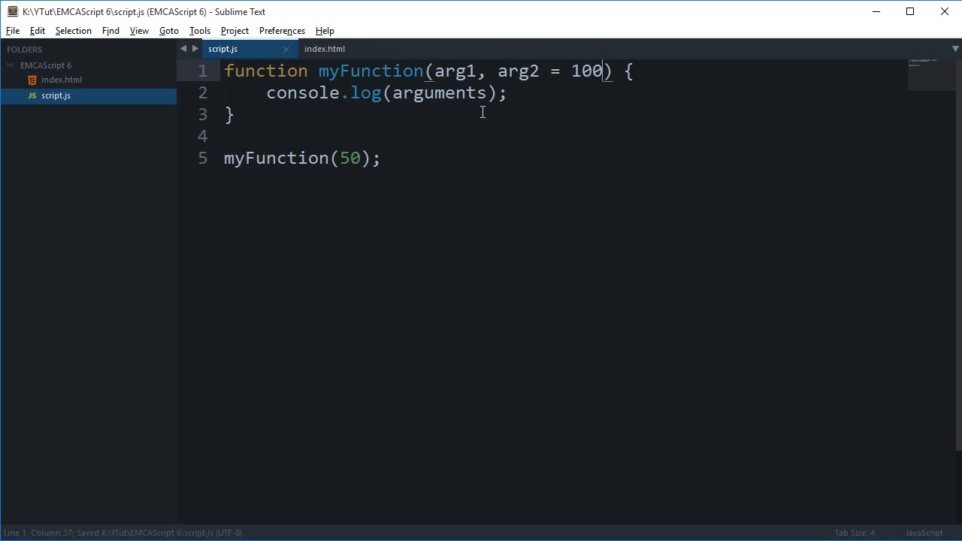
{"action": "mouse_move", "coordinate": [549, 127]}
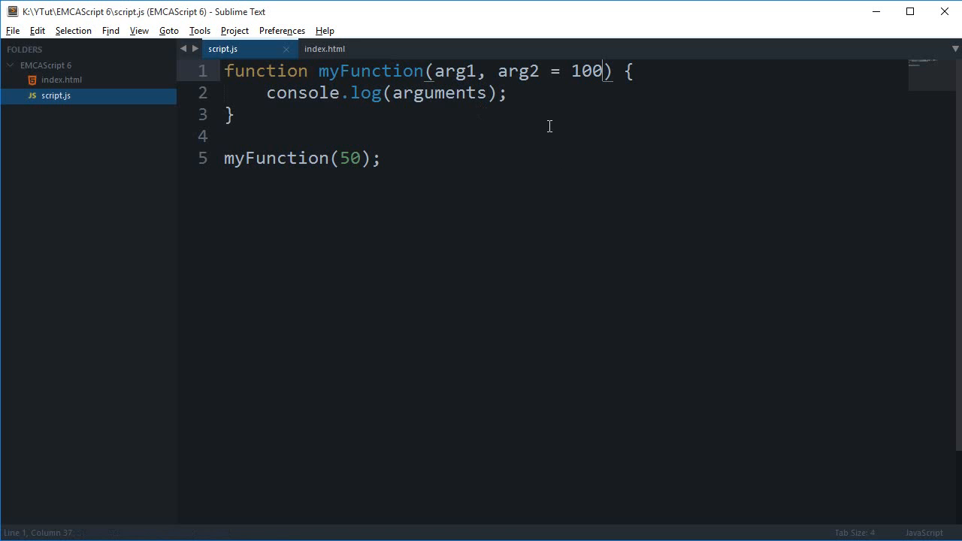
{"action": "mouse_move", "coordinate": [569, 138]}
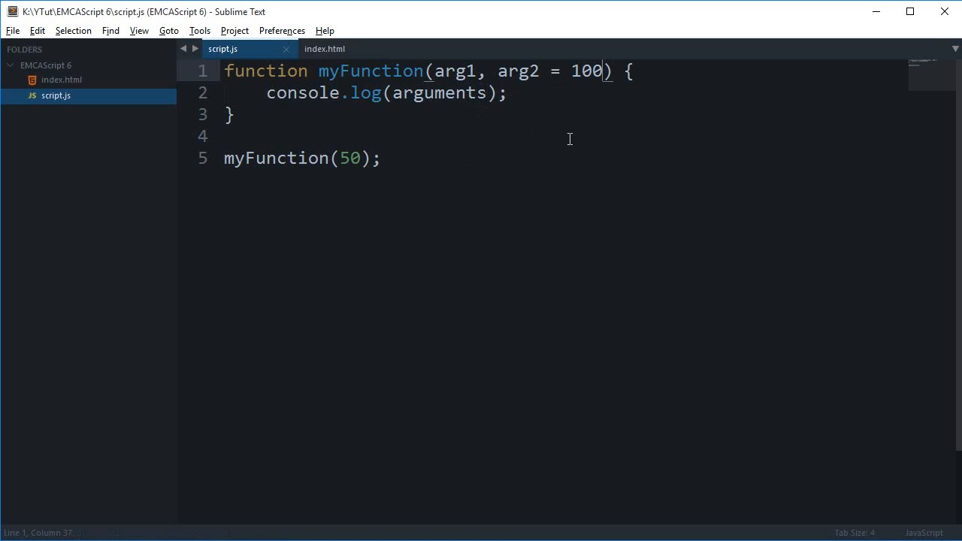
{"action": "mouse_move", "coordinate": [806, 132]}
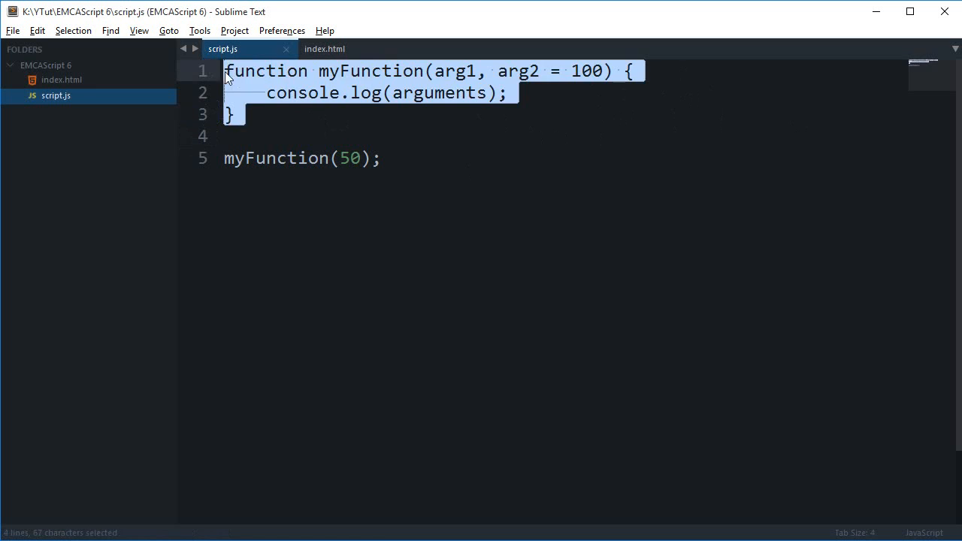
Step: Save script.js, reload index.html in Chrome, and return to the editor
{"action": "left_click", "coordinate": [311, 135]}
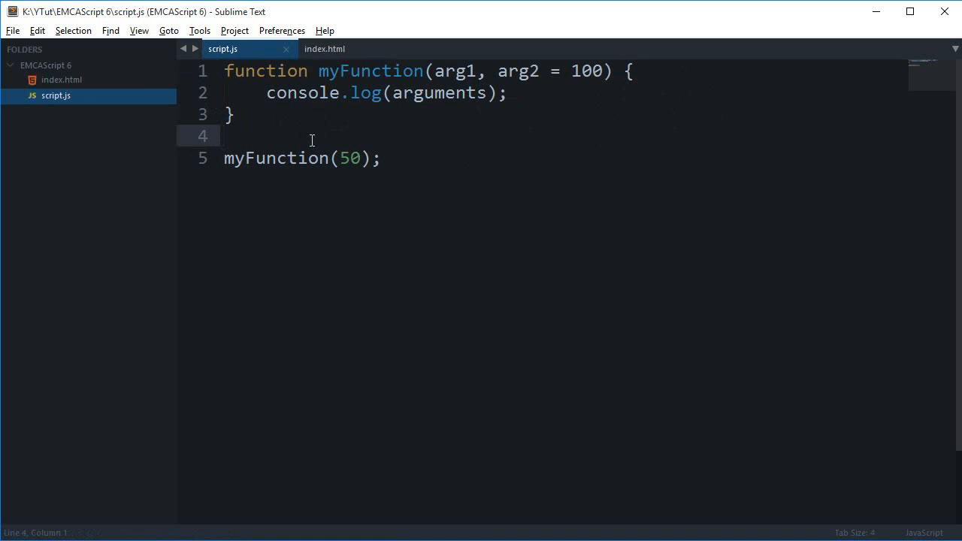
{"action": "key", "text": "ctrl+s"}
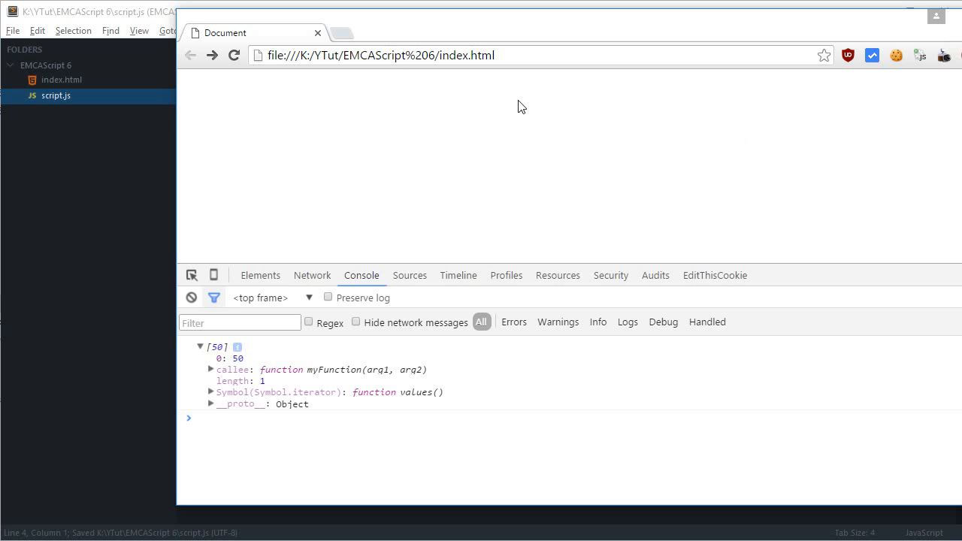
{"action": "left_click", "coordinate": [202, 346]}
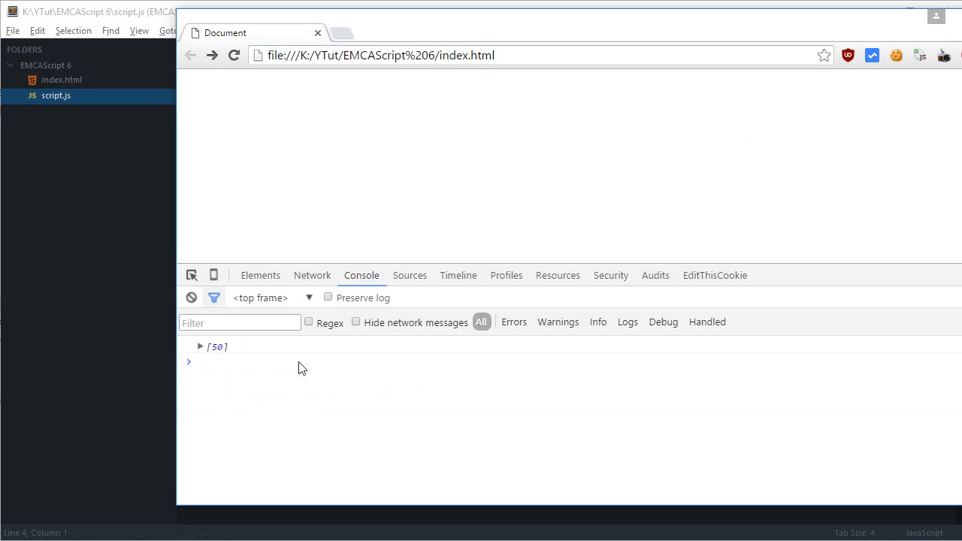
{"action": "left_click", "coordinate": [200, 345]}
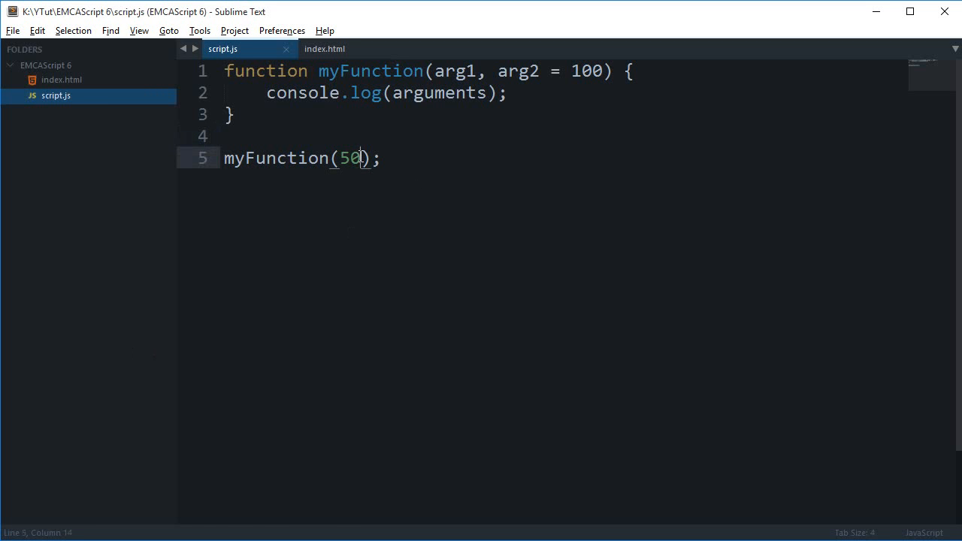
Step: Make the log line console.log(arg1 + arg2) instead of the arguments object
{"action": "left_click", "coordinate": [632, 72]}
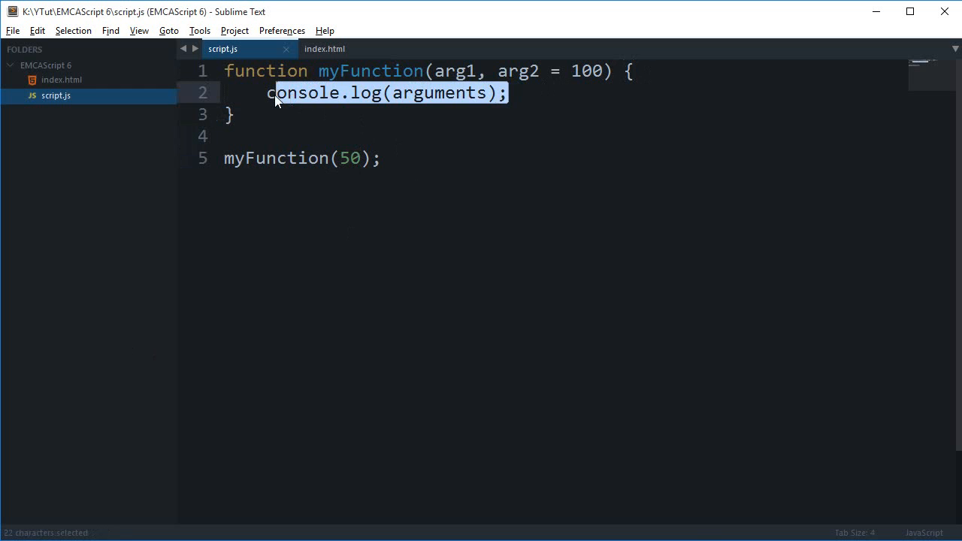
{"action": "key", "text": "Delete"}
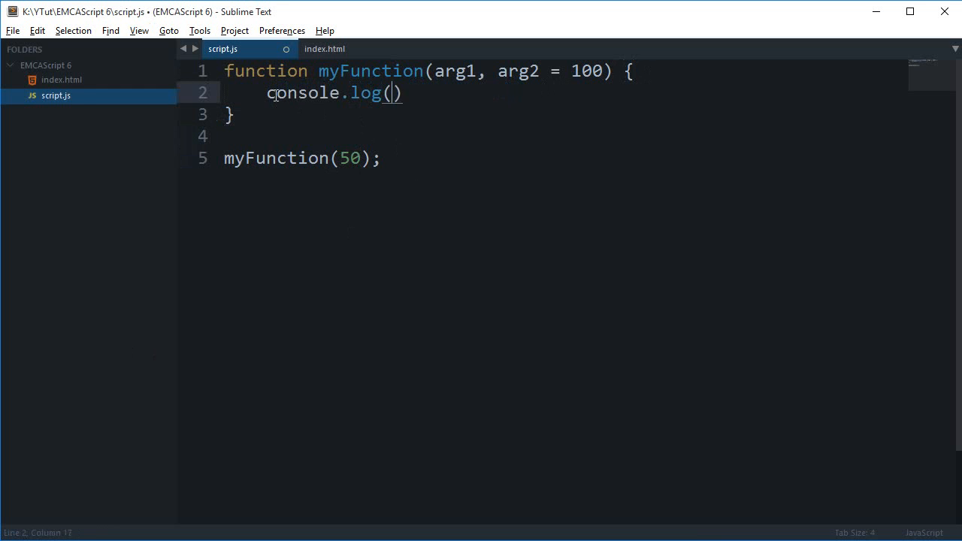
{"action": "type", "text": "arg1 + arg2"}
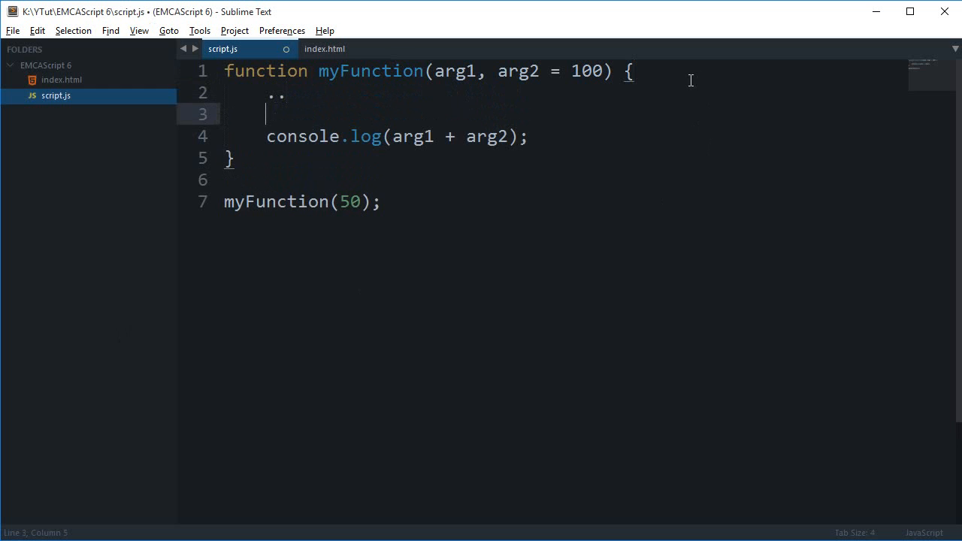
{"action": "type", "text": "..."}
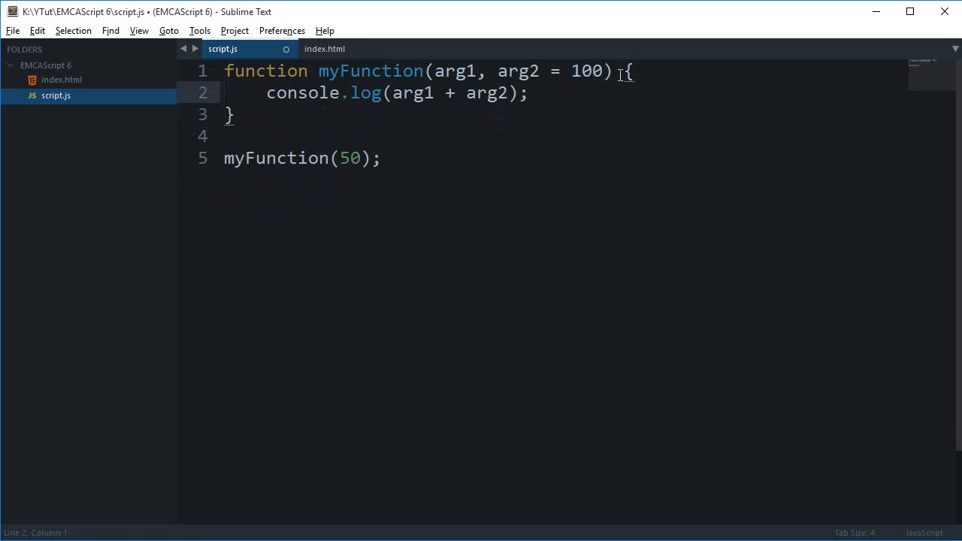
Step: Remove the stray extra lines and save script.js
{"action": "key", "text": "ctrl+s"}
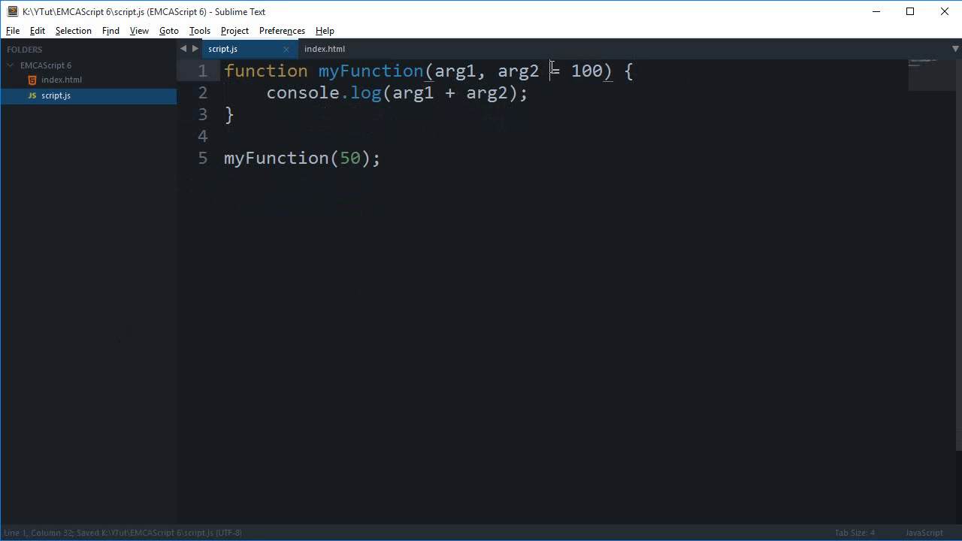
{"action": "left_click", "coordinate": [616, 109]}
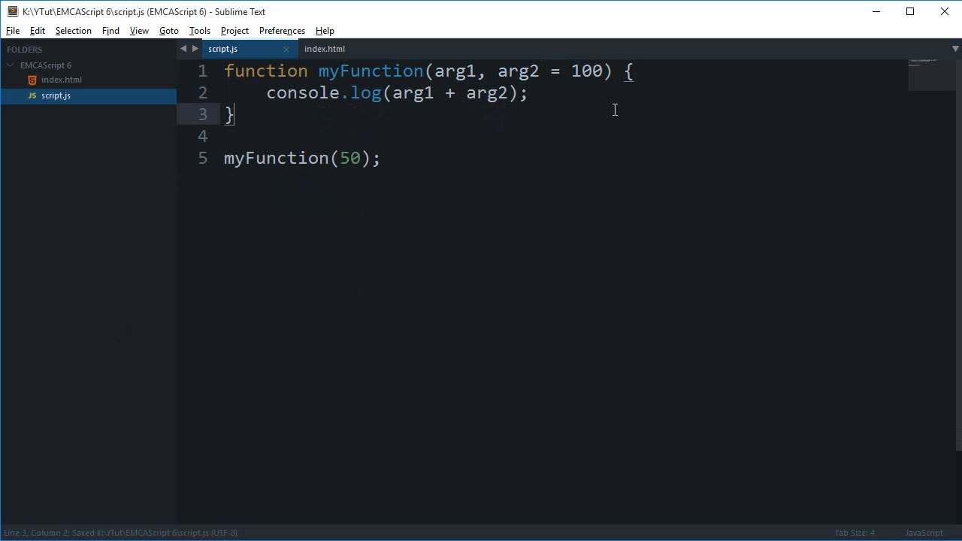
{"action": "left_click", "coordinate": [529, 94]}
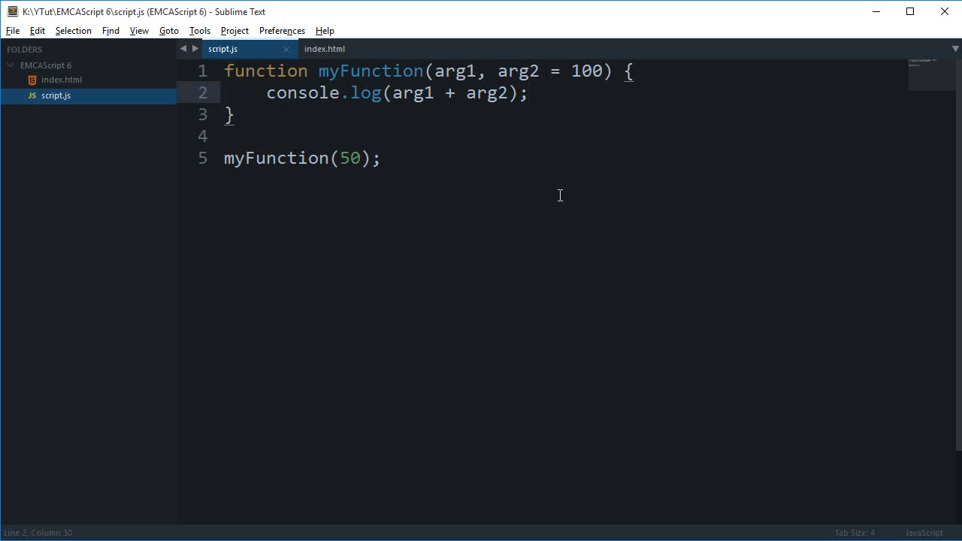
{"action": "mouse_move", "coordinate": [570, 189]}
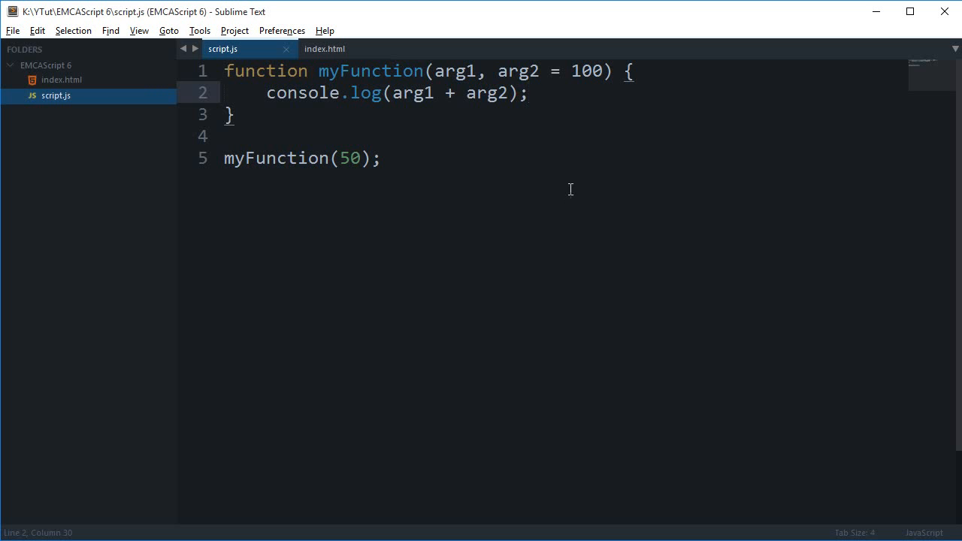
{"action": "mouse_move", "coordinate": [585, 67]}
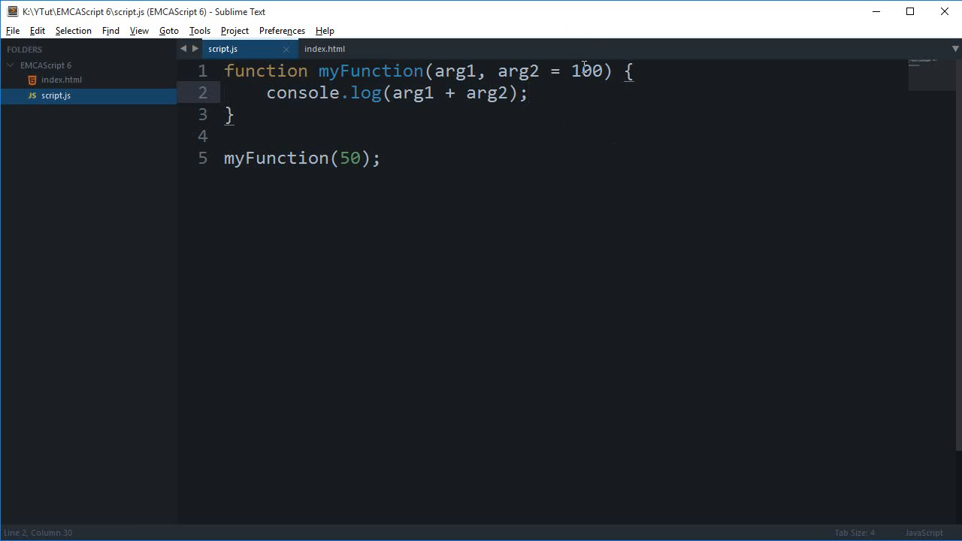